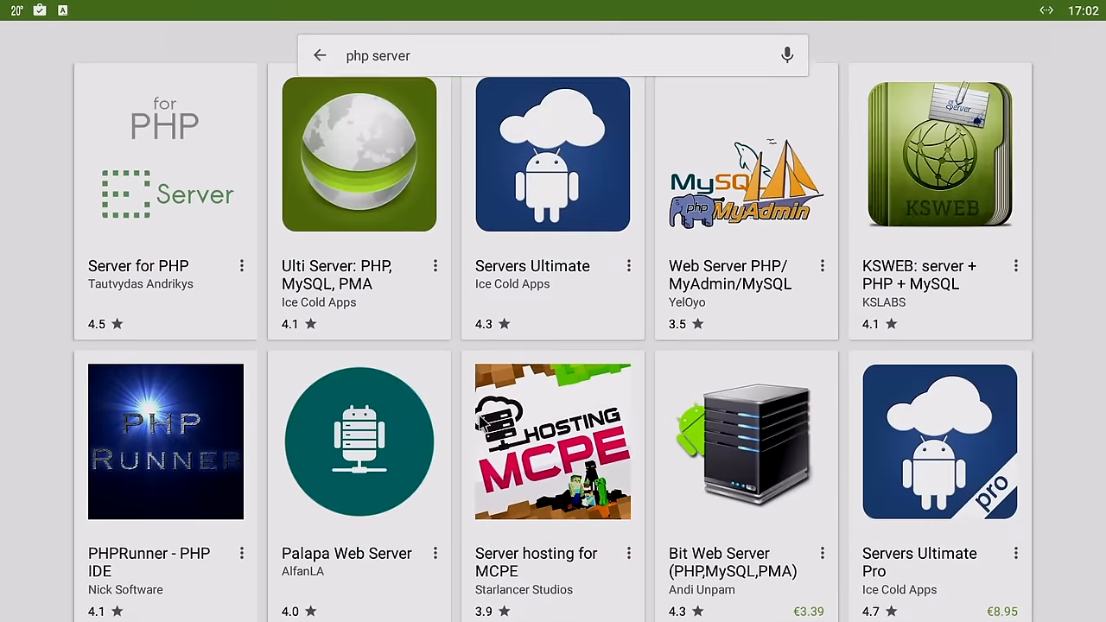
- Install PHPRunner – PHP IDE from its Play Store page and launch it
click(940, 154)
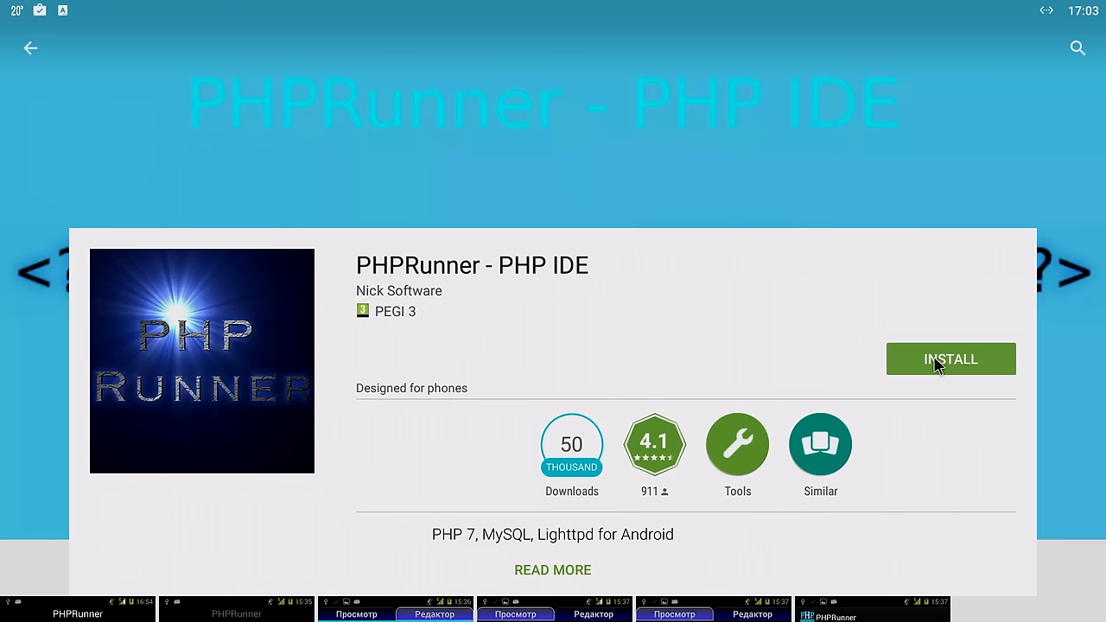
click(950, 358)
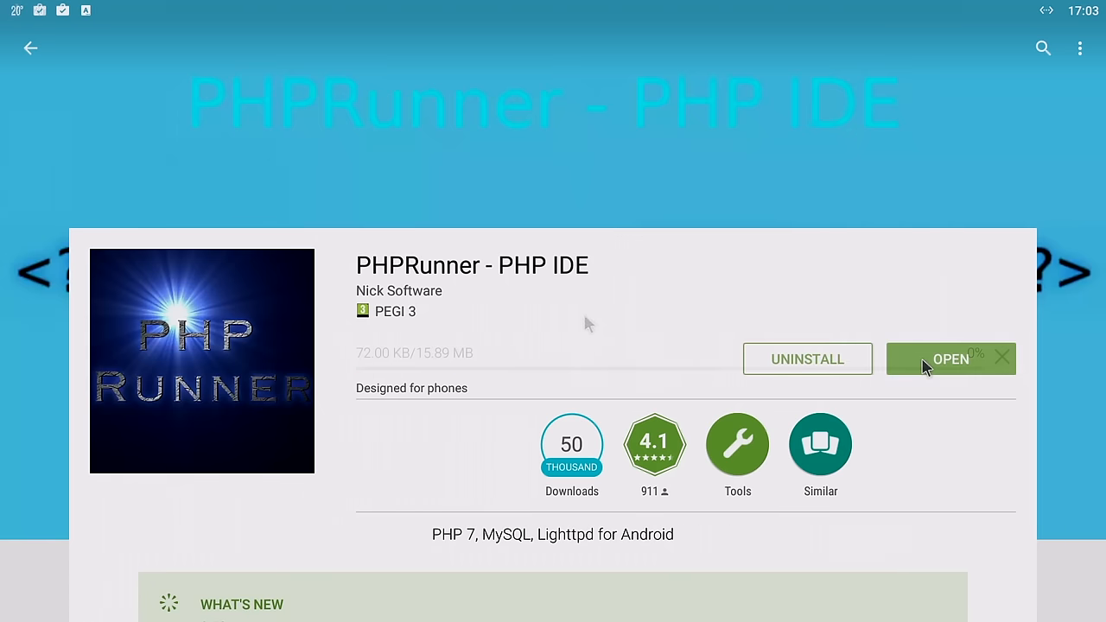
click(951, 358)
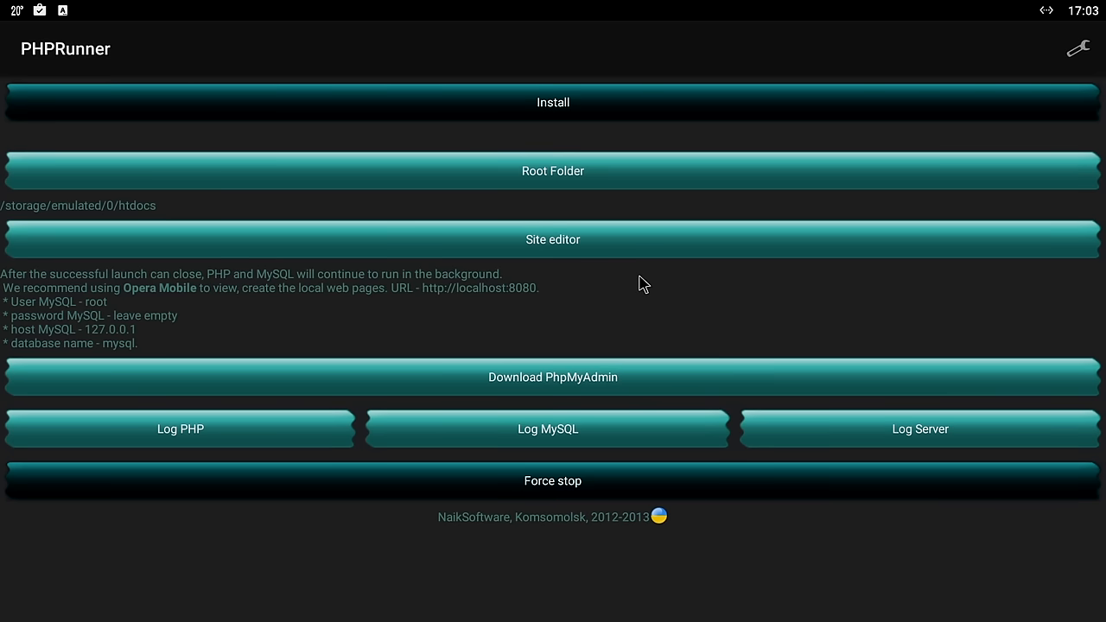
- Install PHPRunner's PHP and MySQL server components, dismissing the ENOENT download error
click(553, 102)
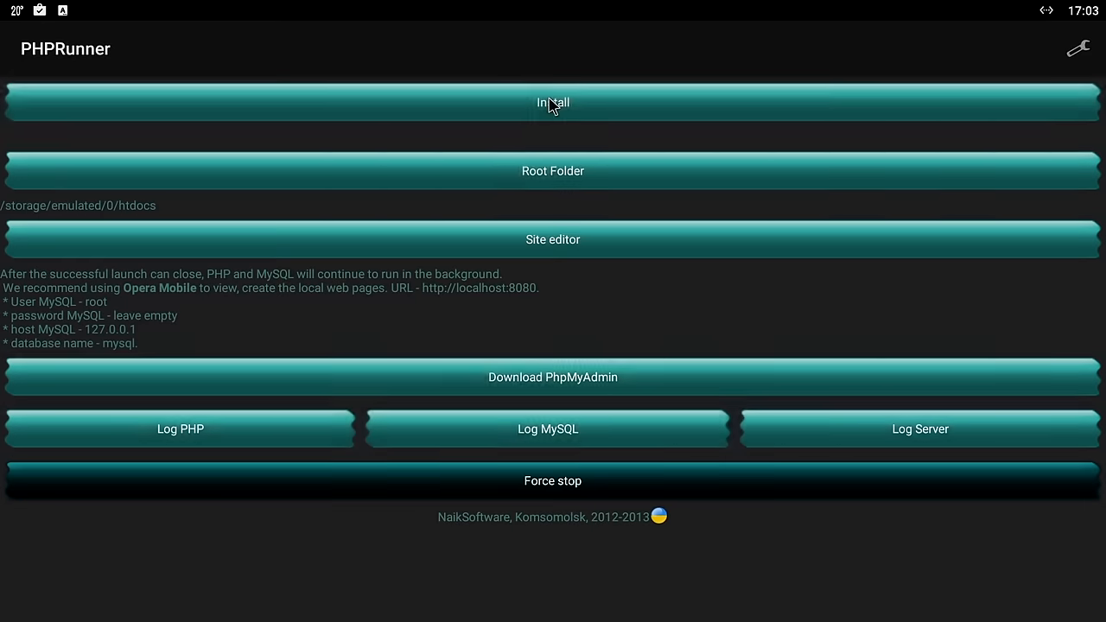
click(553, 102)
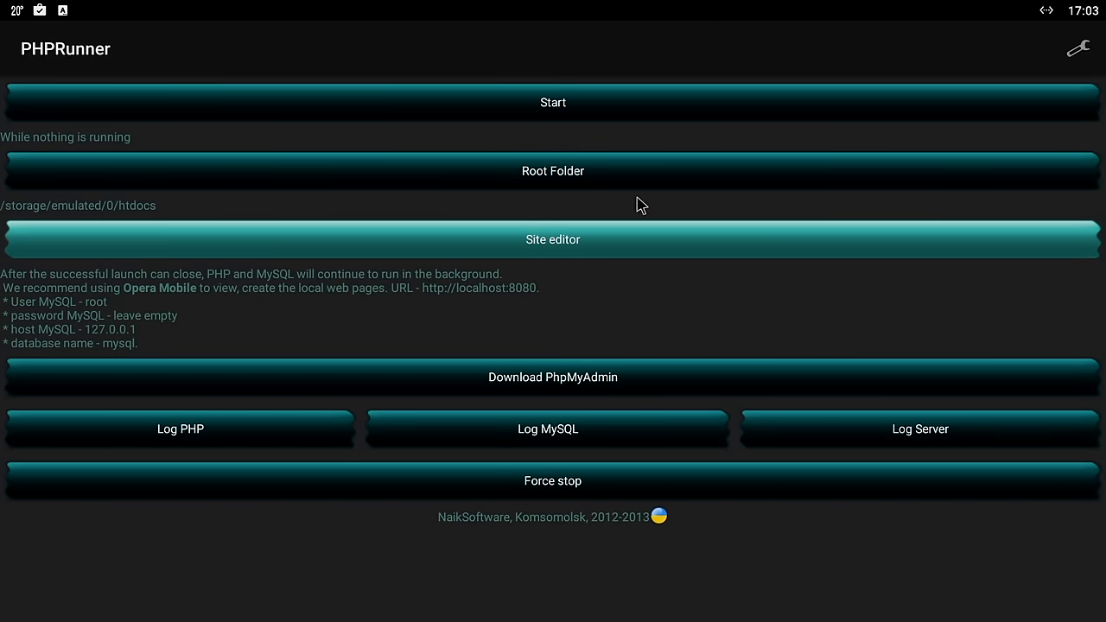
click(553, 376)
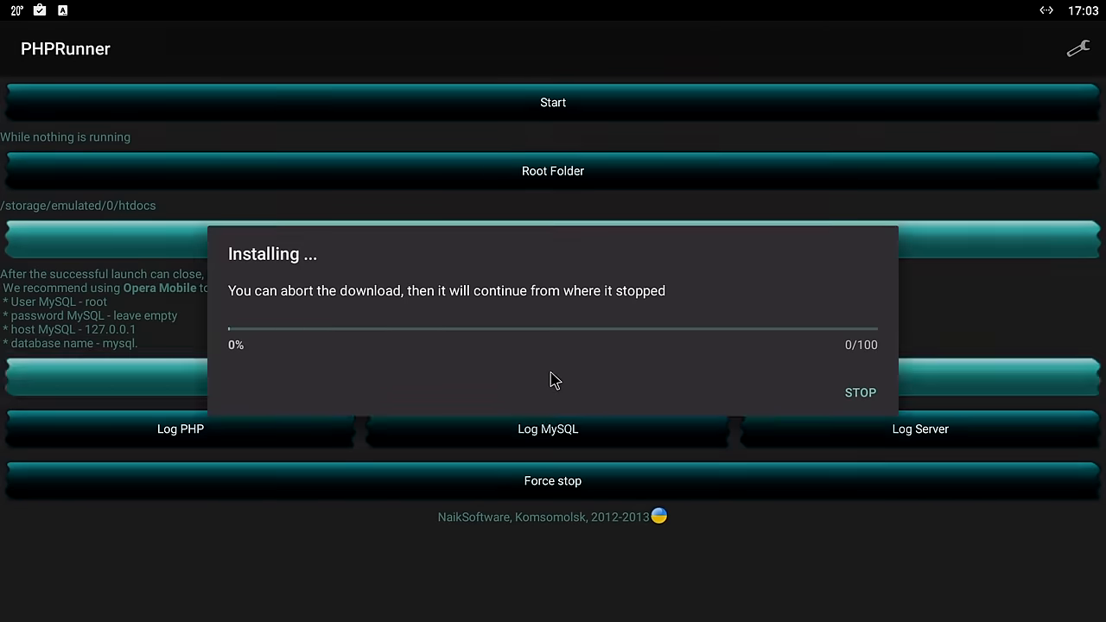
click(861, 392)
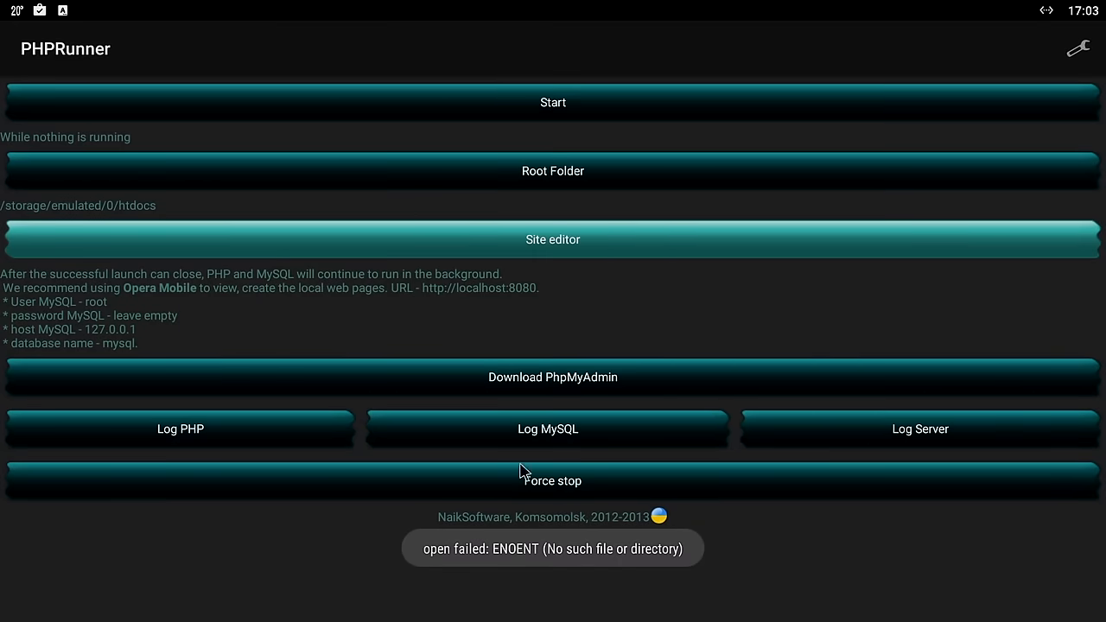
click(553, 172)
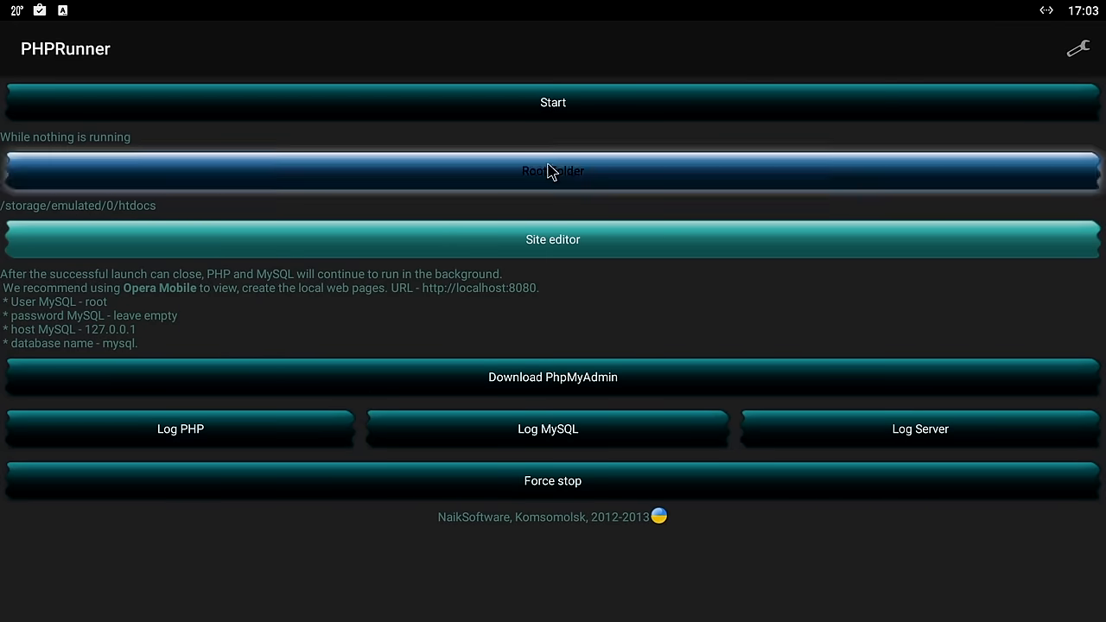
- Set the root folder to the app's internal /data/user/0/…/htdocs and download phpMyAdmin
click(553, 171)
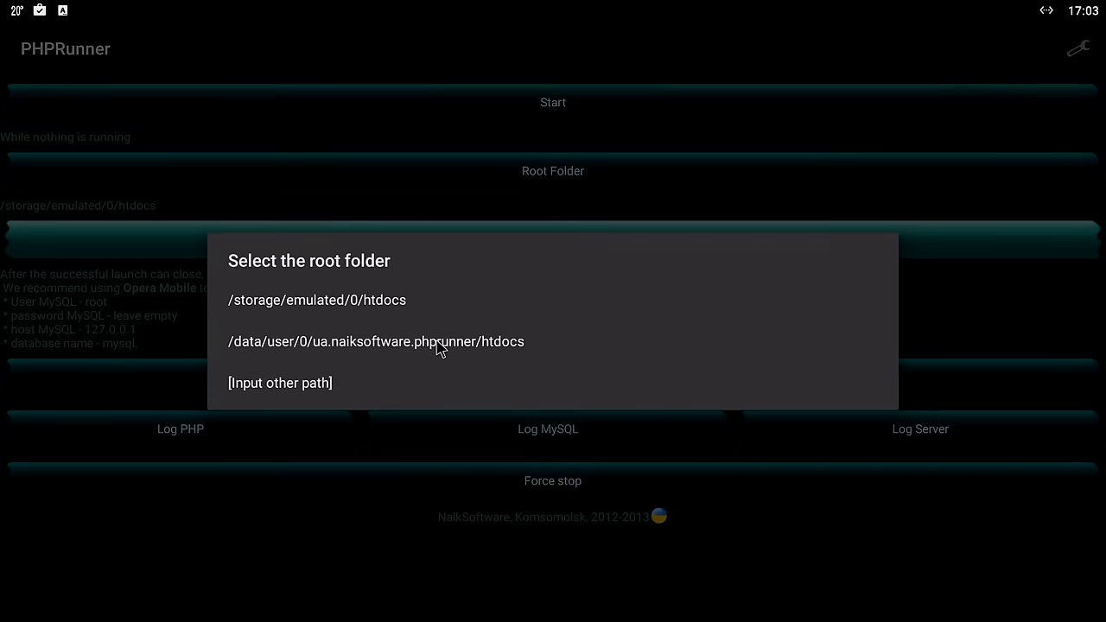
click(375, 342)
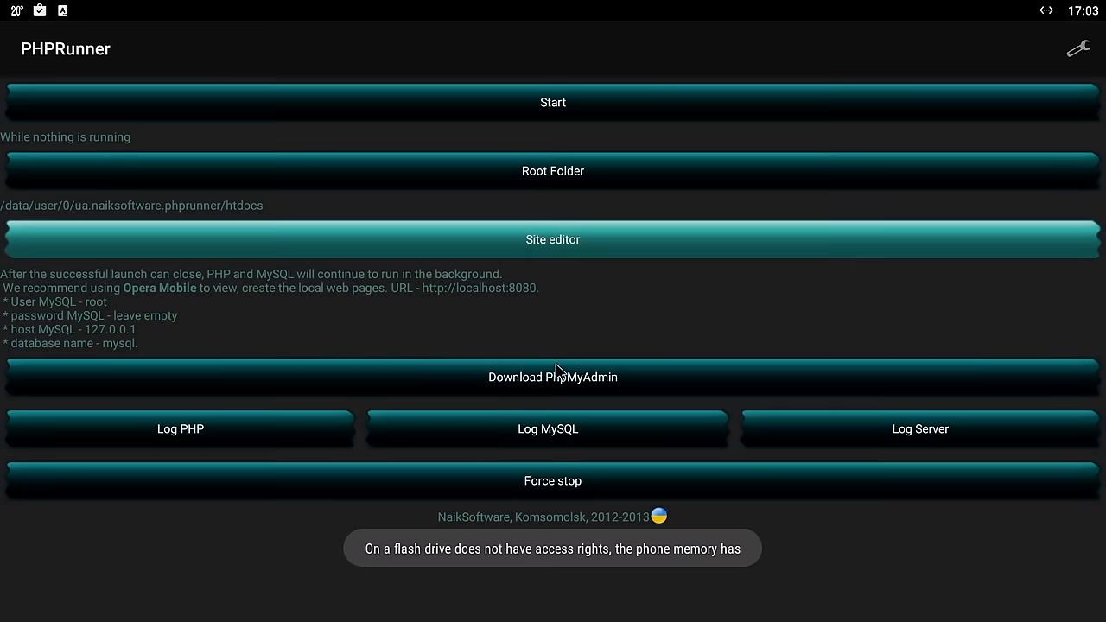
mouse_move(563, 382)
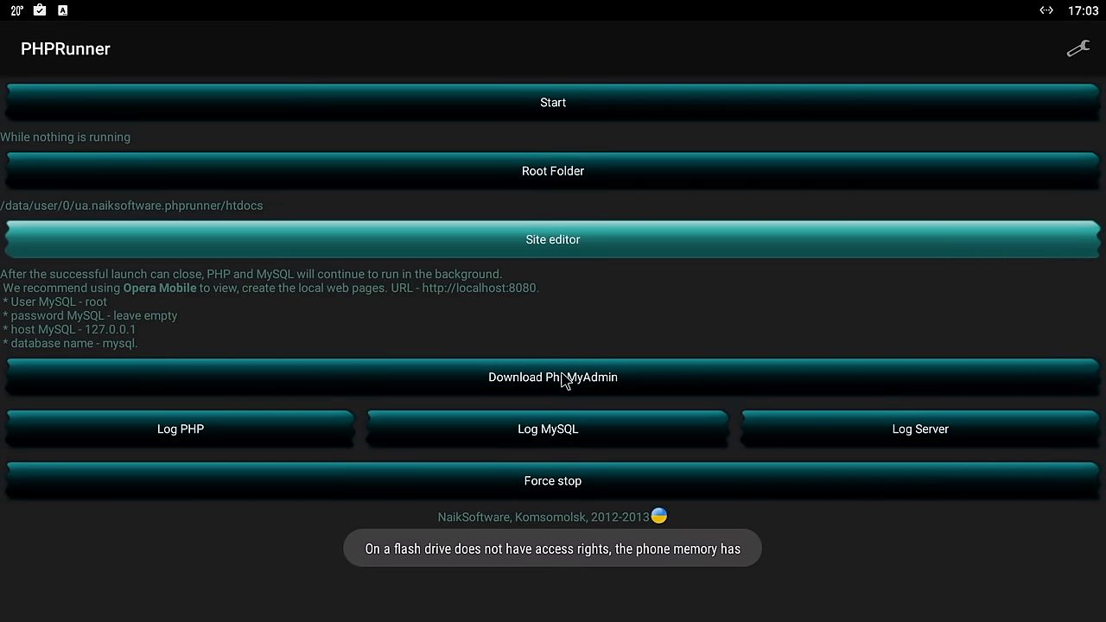
click(554, 377)
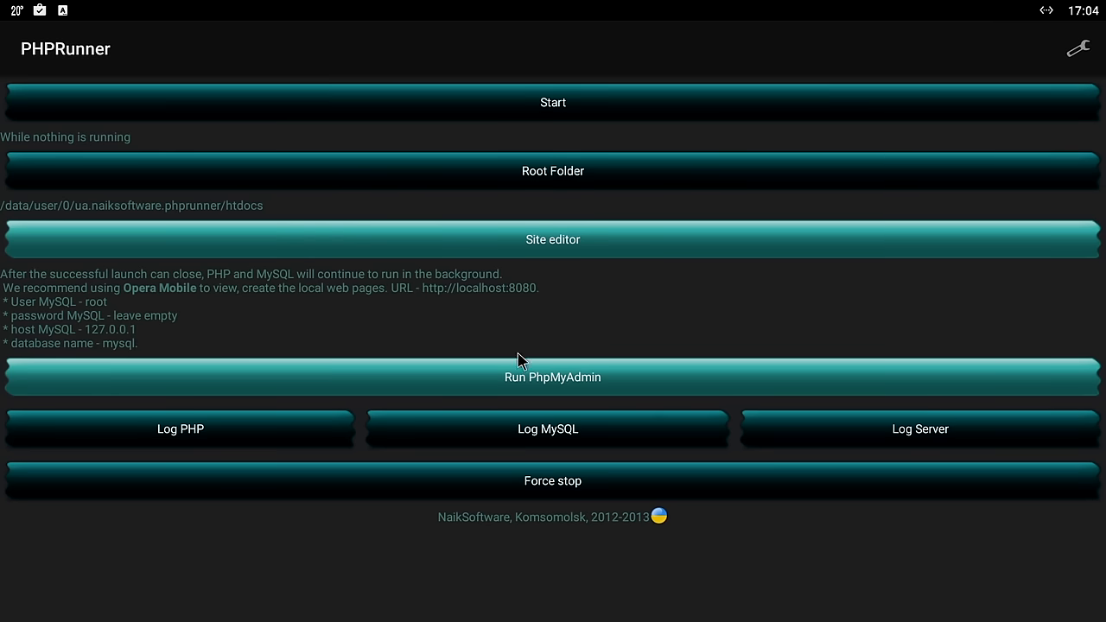
- Start the PHP and MySQL servers and run phpMyAdmin at localhost:8080
click(553, 102)
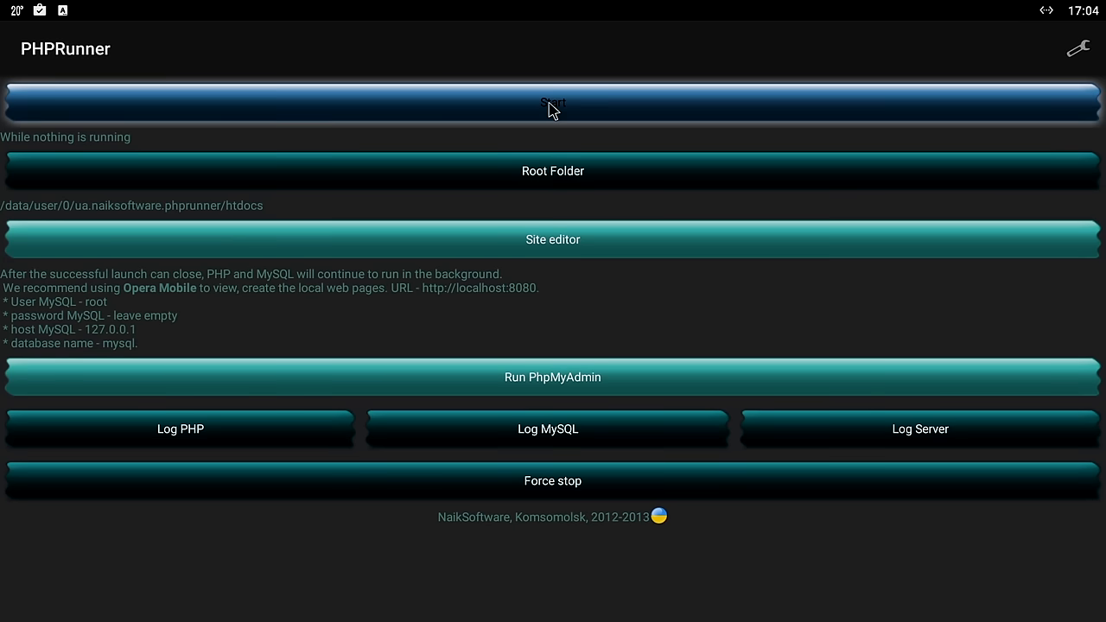
click(553, 102)
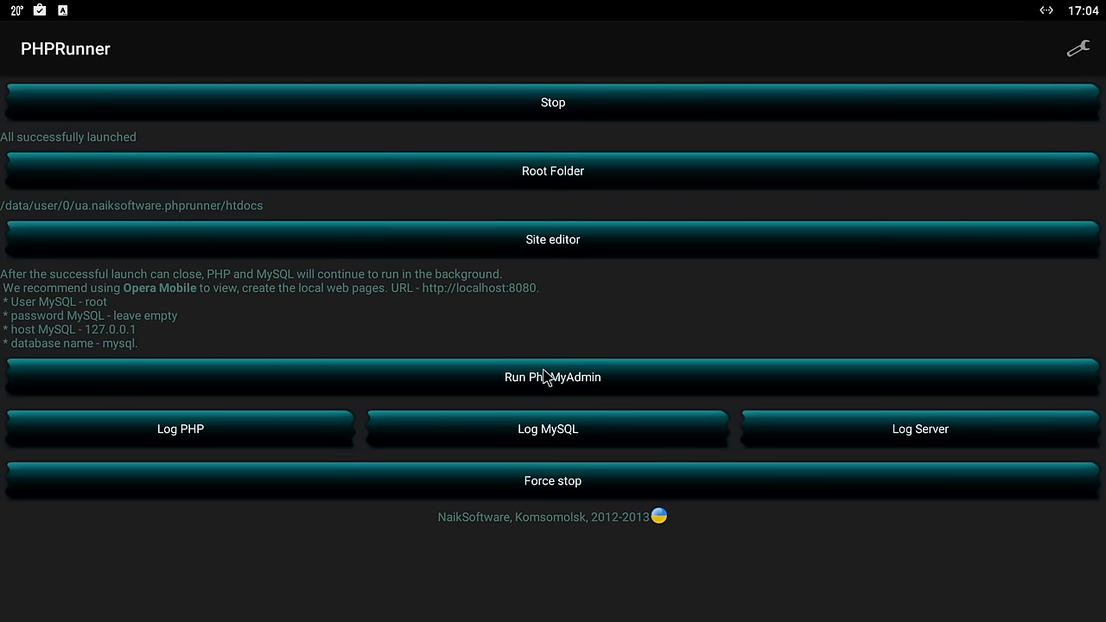
click(553, 377)
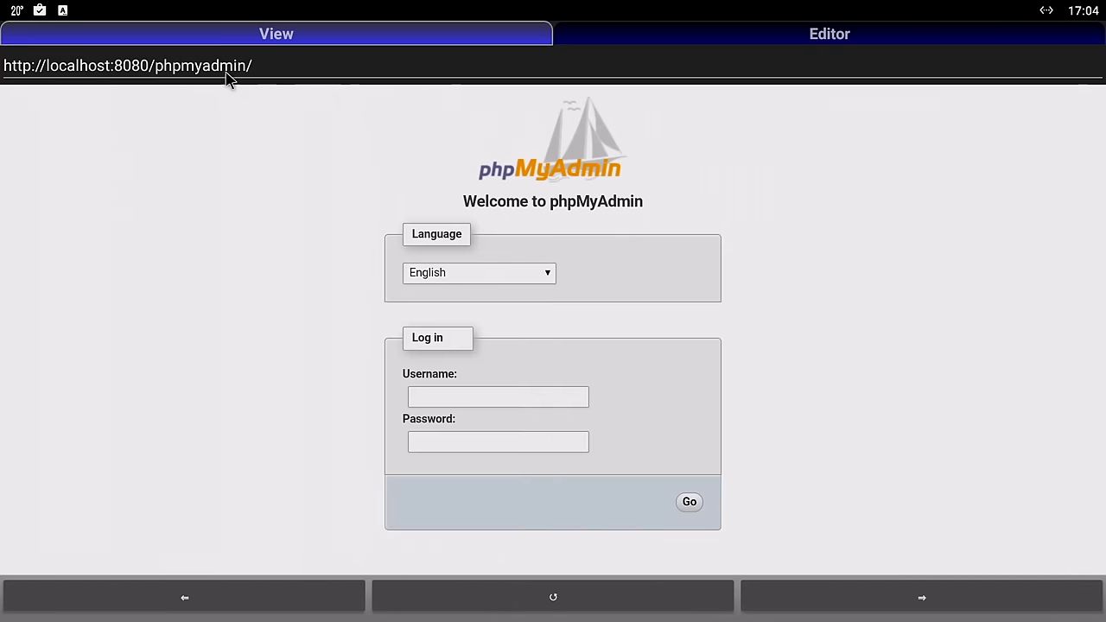
mouse_move(446, 263)
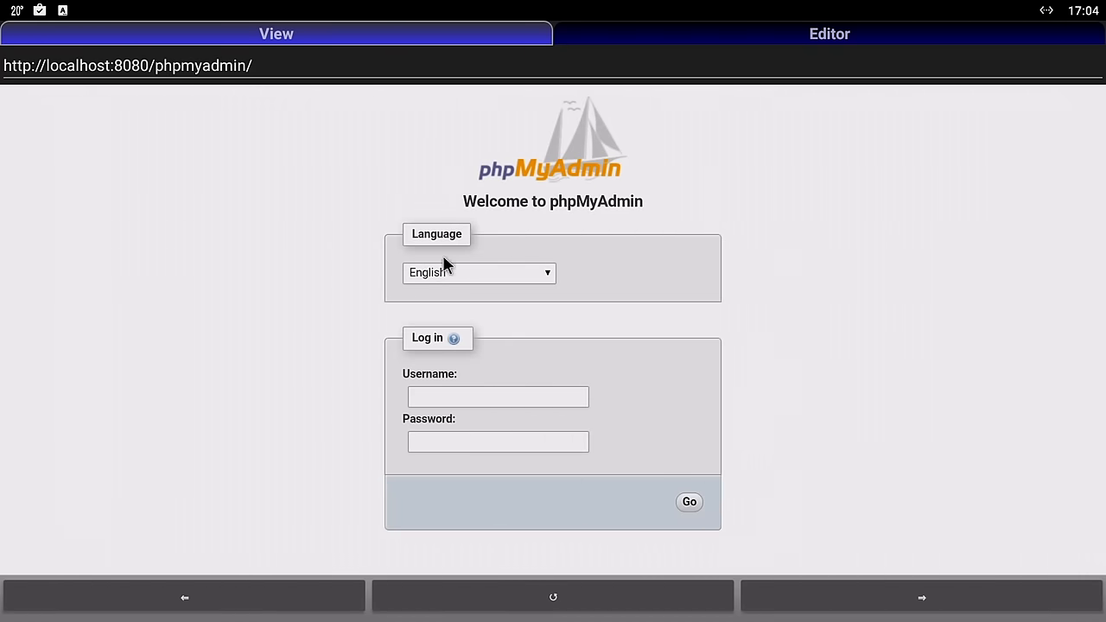
mouse_move(529, 229)
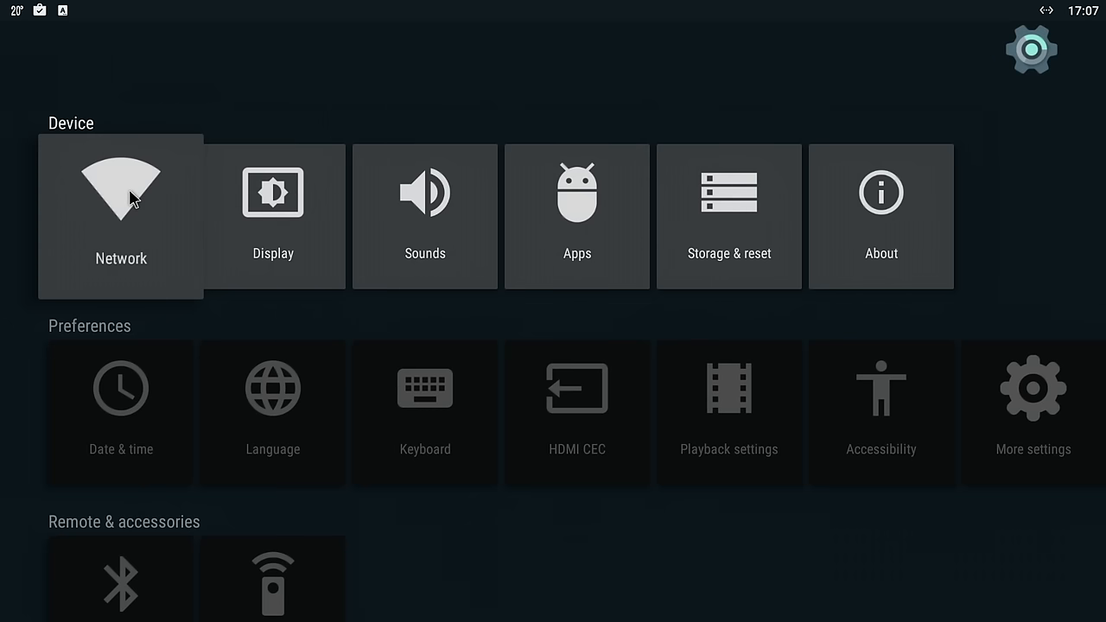
- Show the device's Network settings with Ethernet connected and Wi-Fi not connected
click(121, 216)
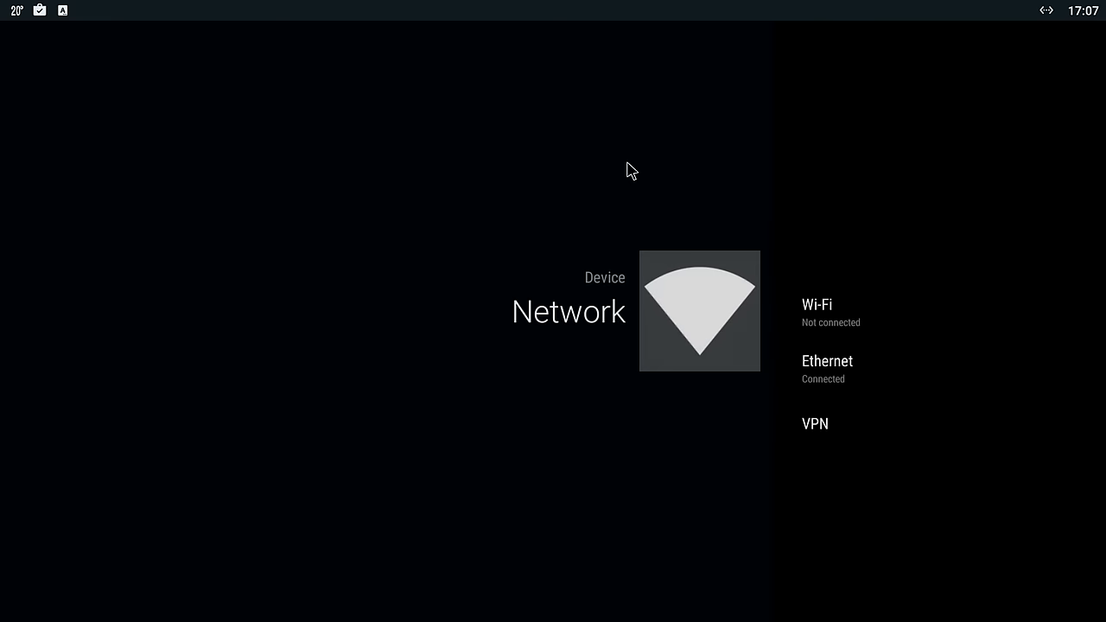